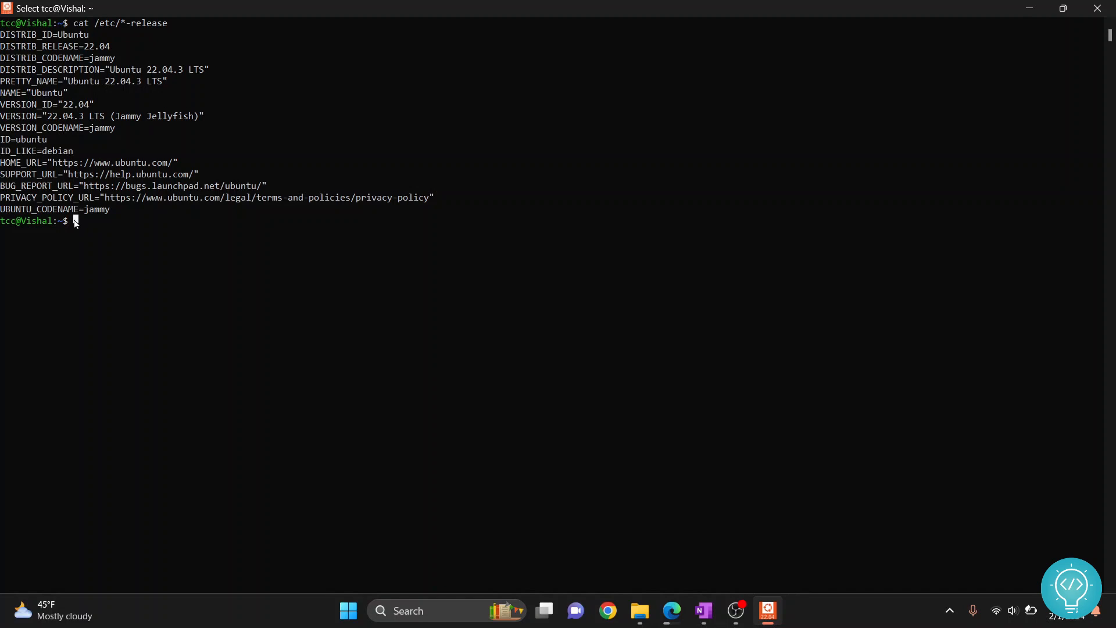
- Run sudo adduser testuser to begin creating the new user account
type("sudo")
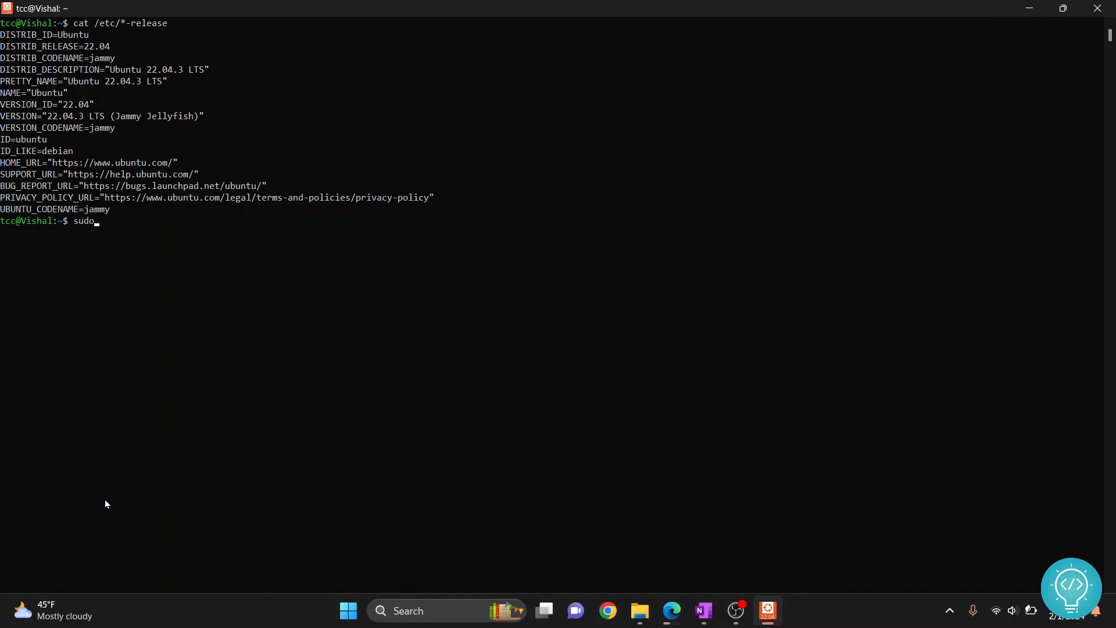
type("adduser")
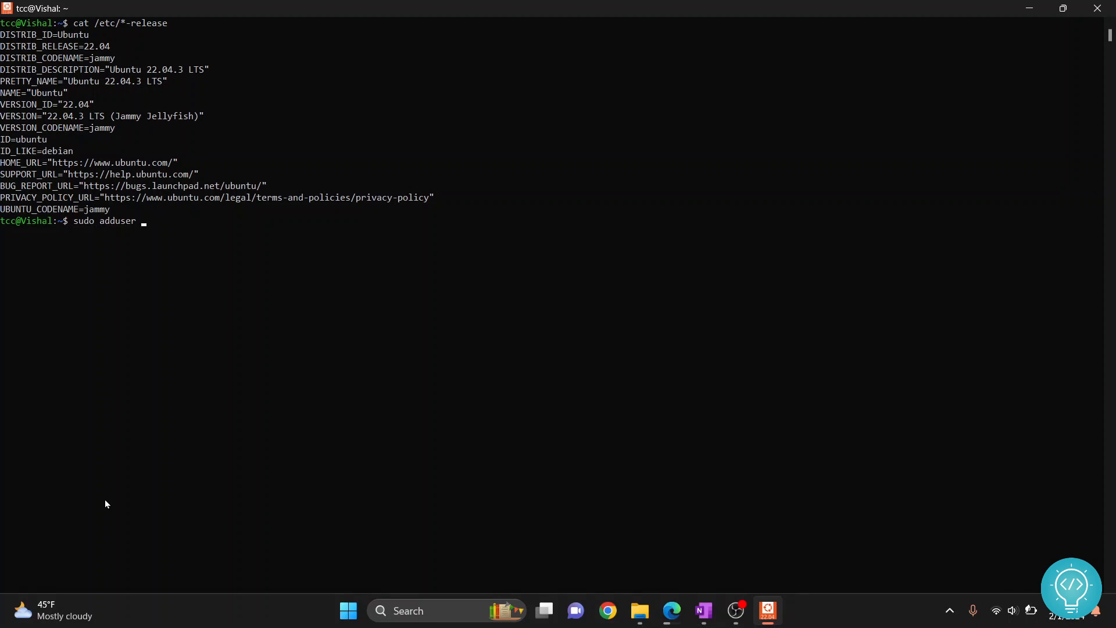
type("testuser")
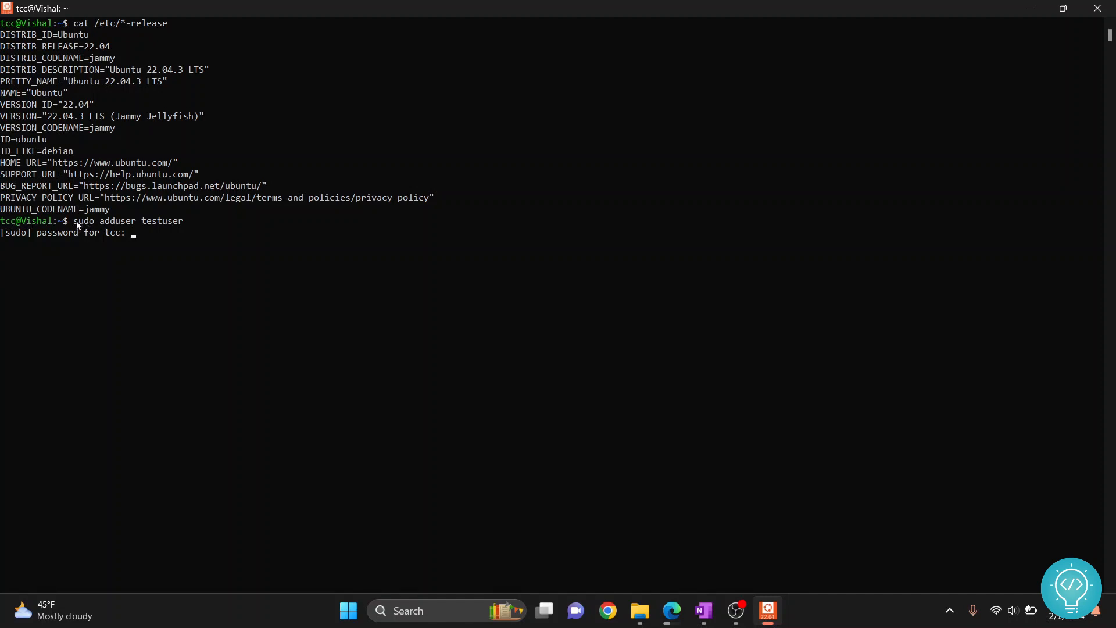
mouse_move(110, 237)
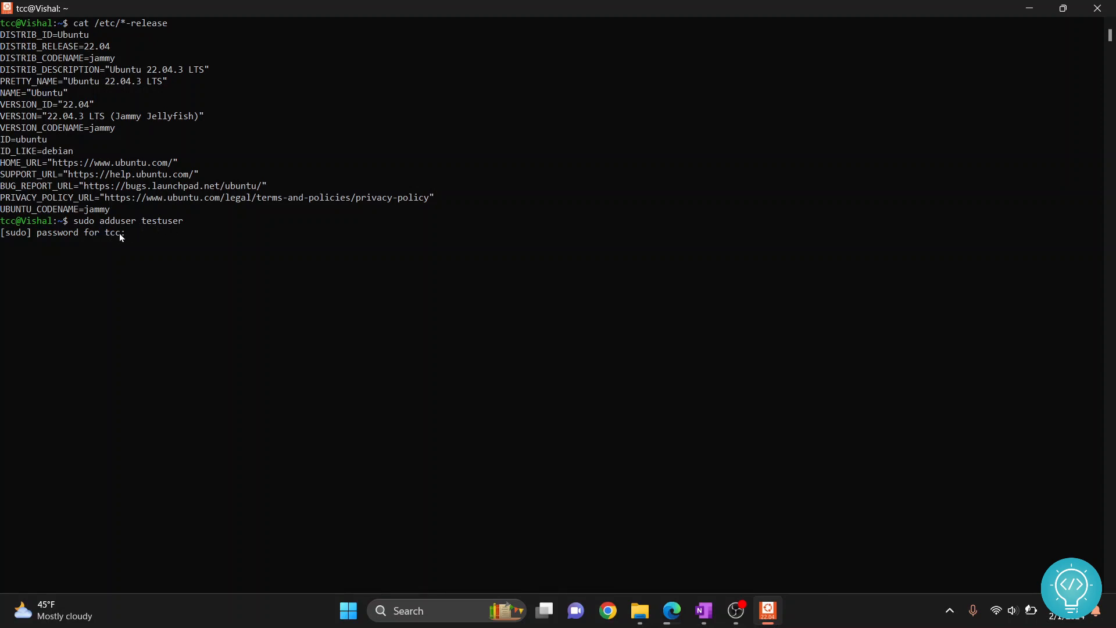
mouse_move(99, 254)
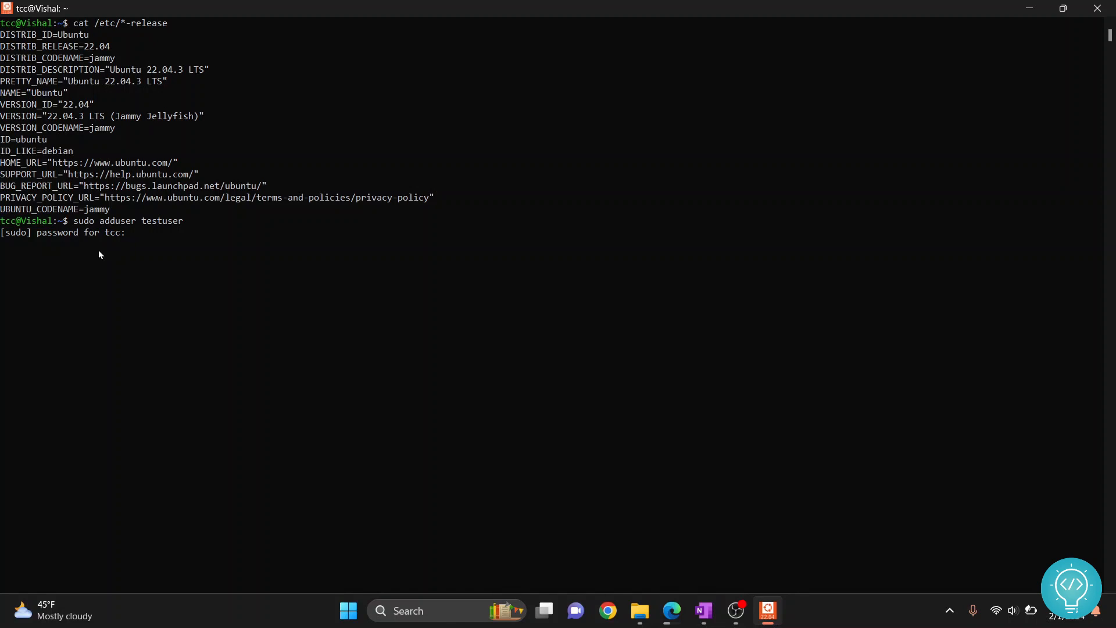
- Submit the sudo password so adduser creates user and group testuser with /home/testuser
key("Enter")
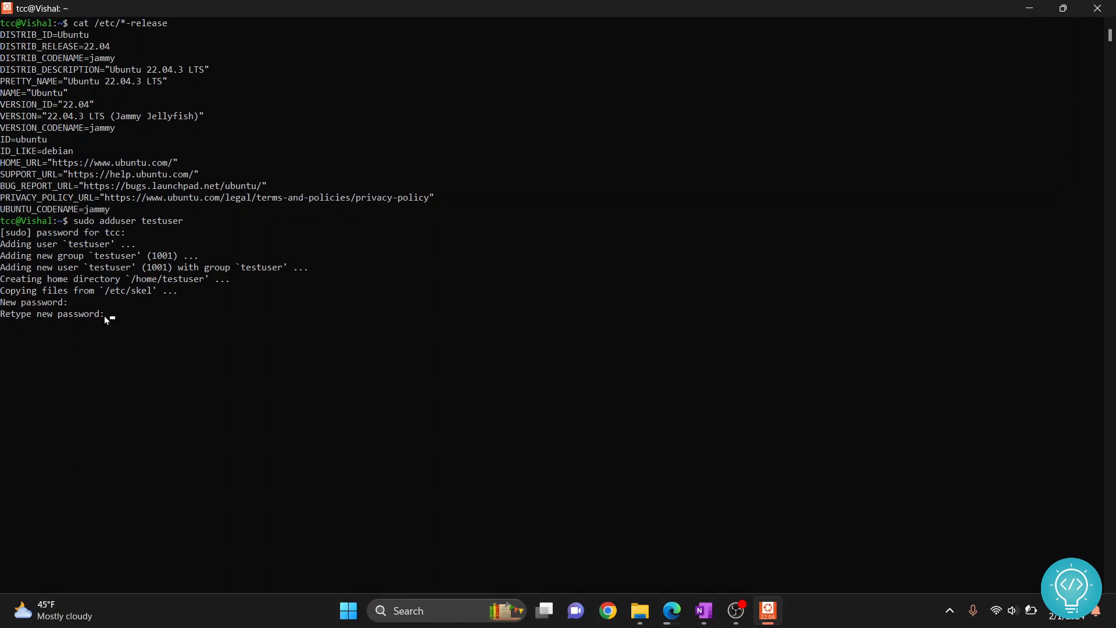
mouse_move(155, 321)
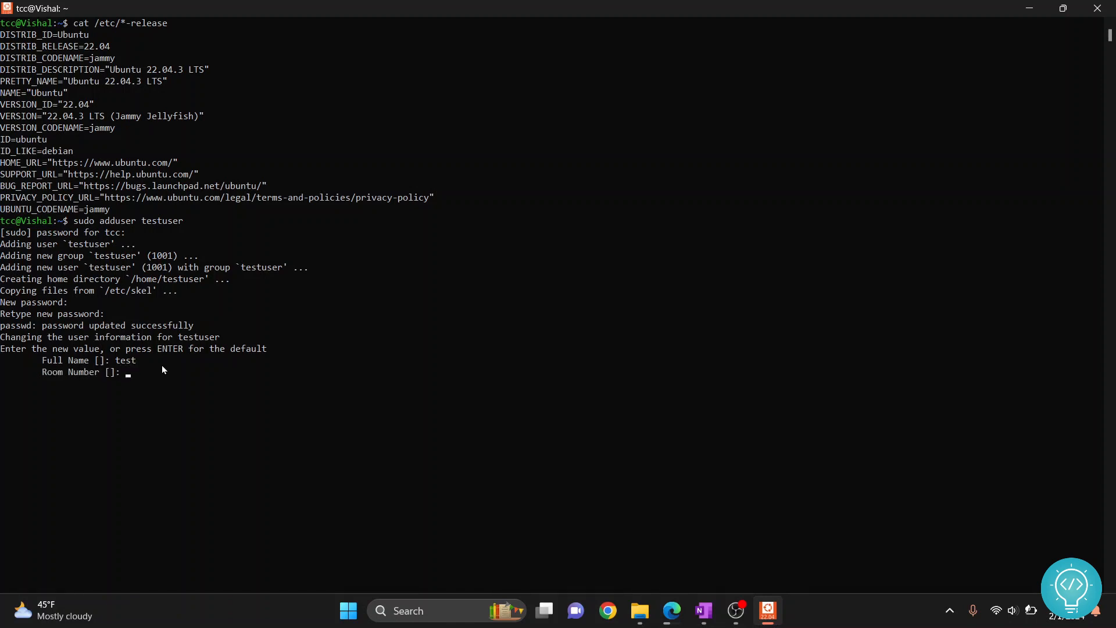
- Leave Room Number, Work Phone, Home Phone and Other blank and confirm the details with Y
key("Enter")
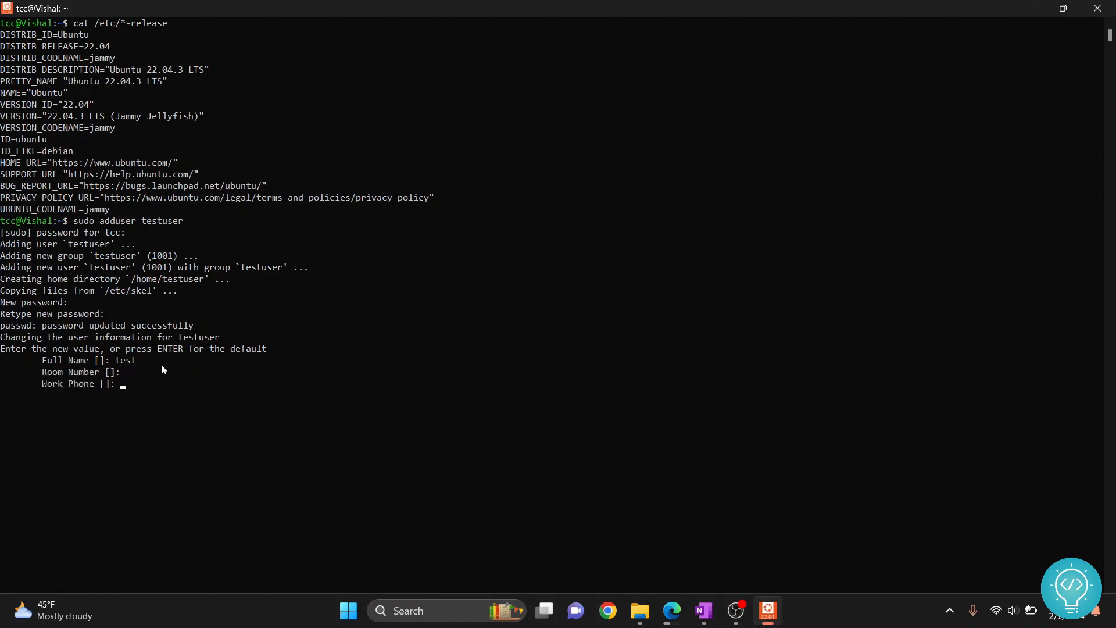
key("Enter")
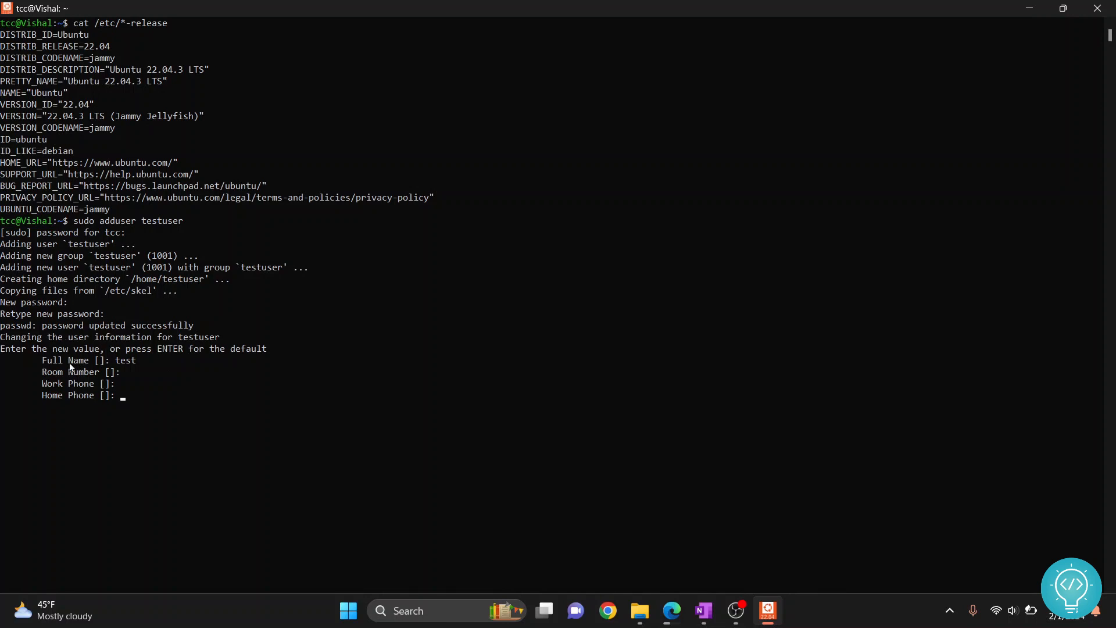
key("Enter")
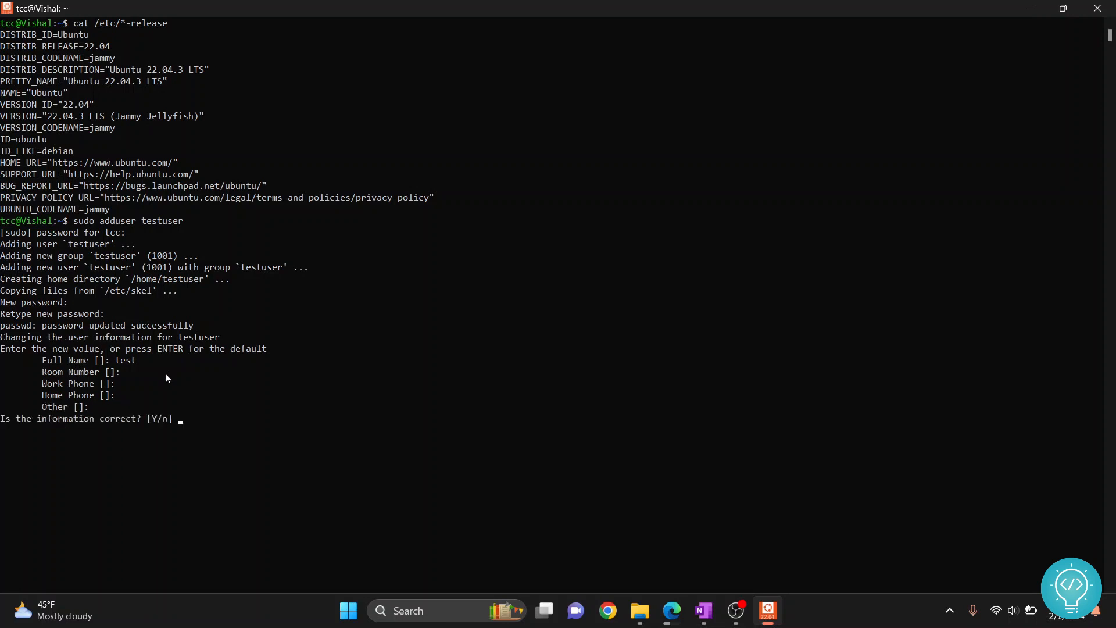
mouse_move(1, 419)
type("Y")
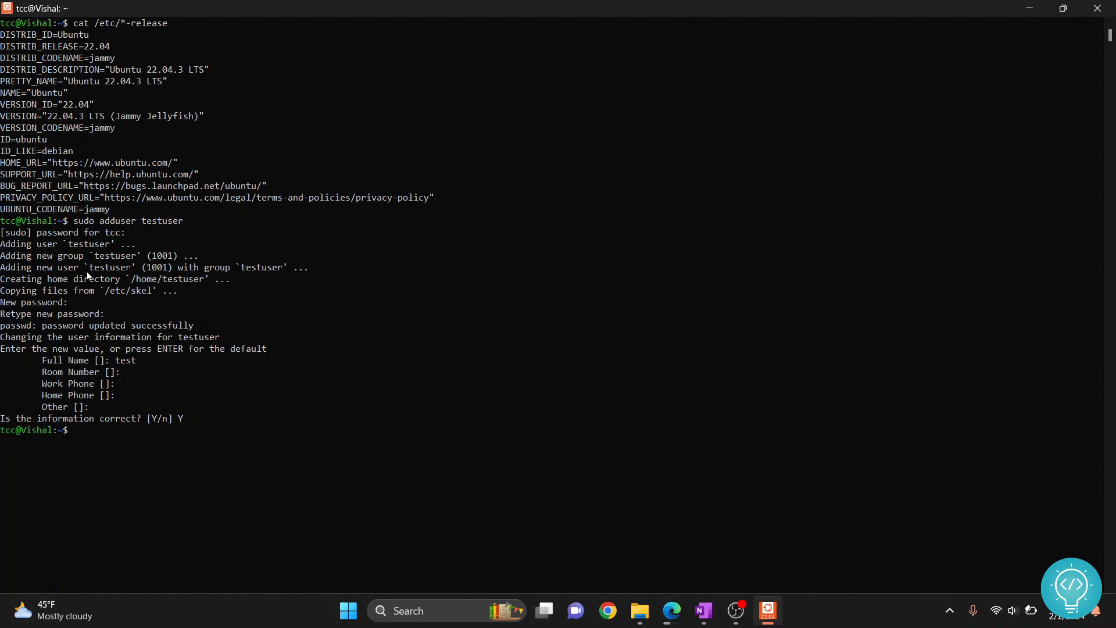
double_click(163, 221)
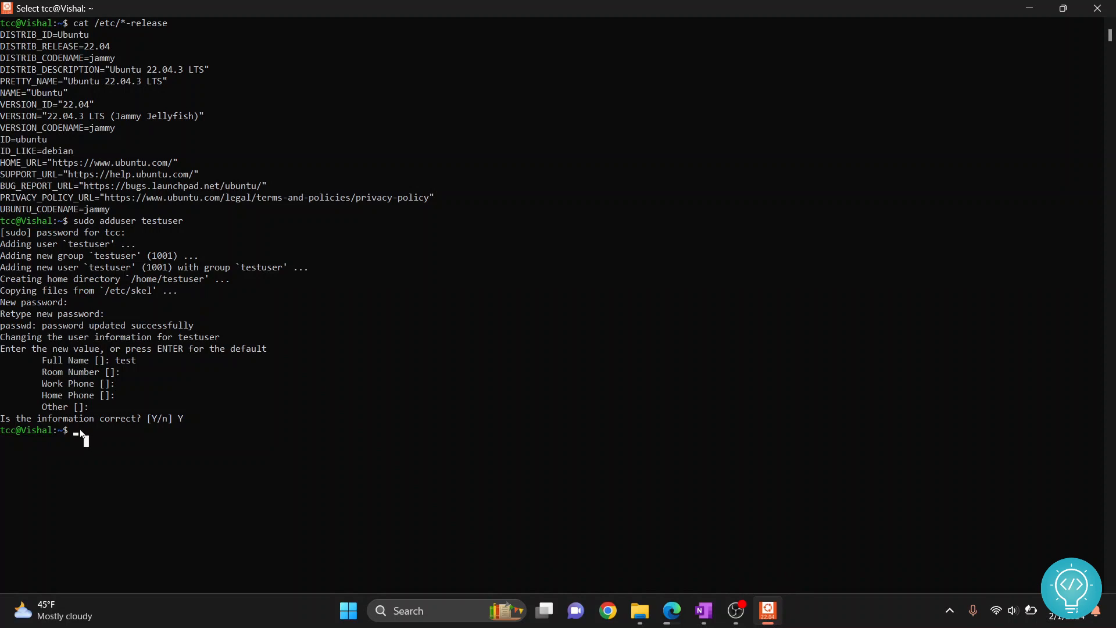
- List all users with compgen -u and highlight the new testuser entry and the compgen word
type("compgen -u")
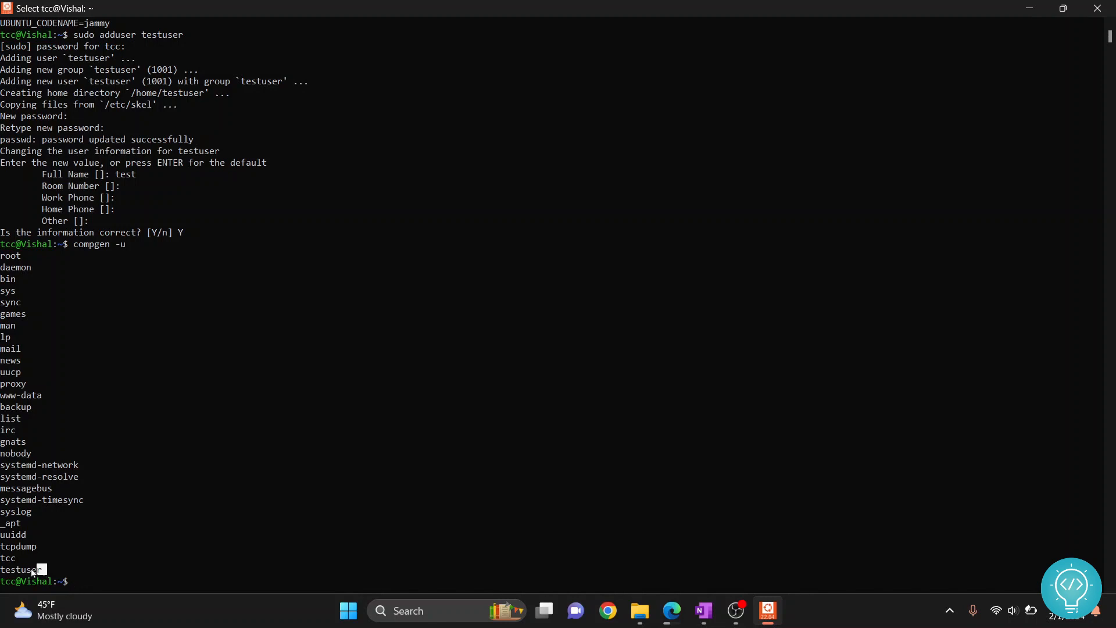
double_click(7, 559)
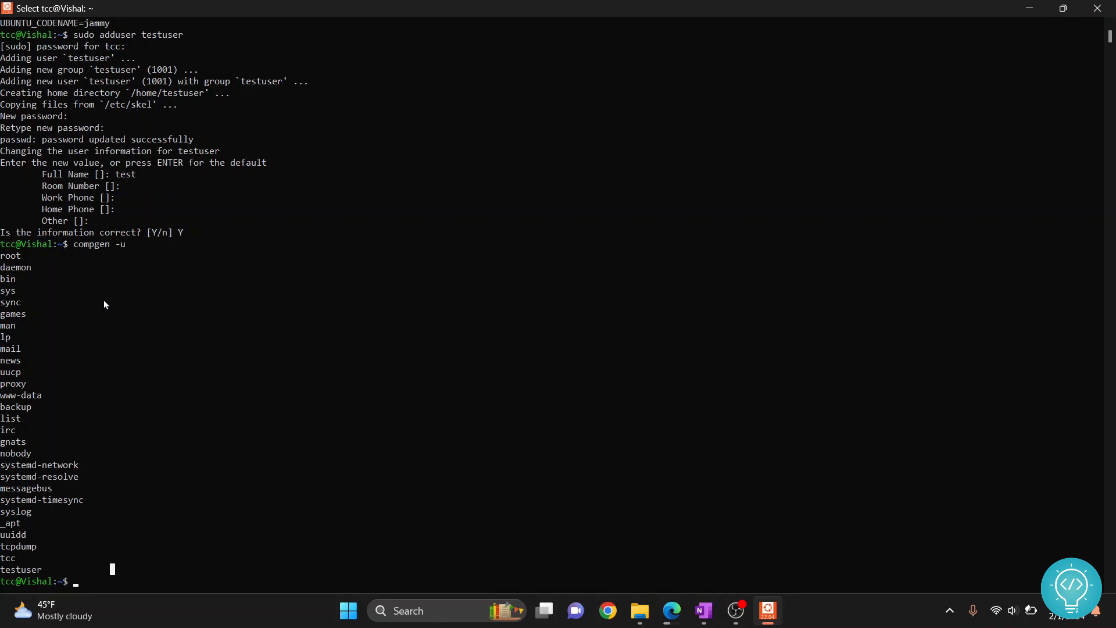
double_click(89, 245)
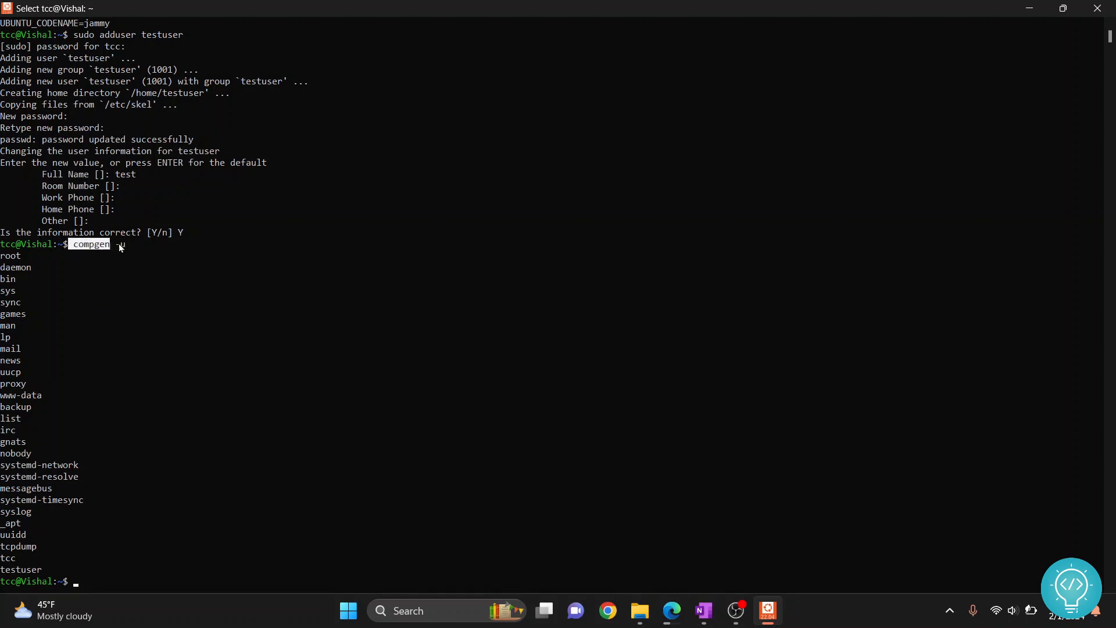